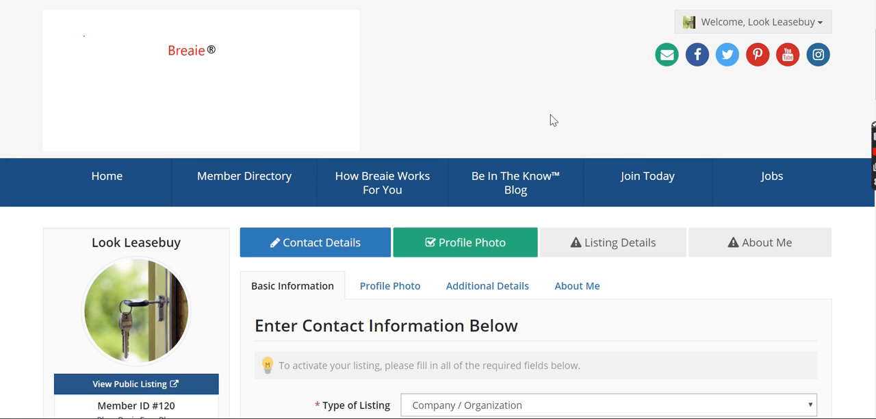
{"action": "mouse_move", "coordinate": [279, 122]}
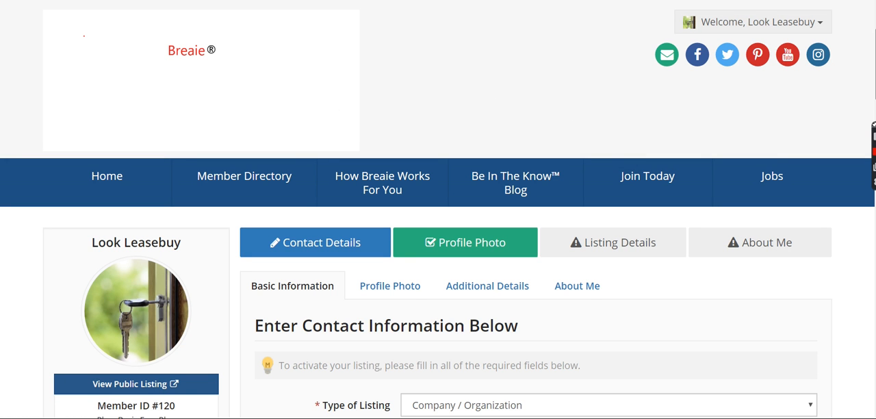
Review the listing type options, keeping Company / Organization selected.
{"action": "scroll", "scroll_direction": "down", "scroll_amount": 3}
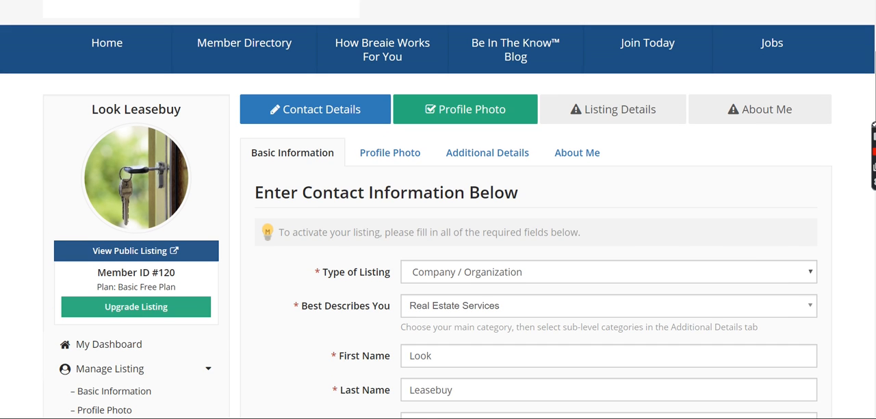
{"action": "scroll", "scroll_direction": "down", "scroll_amount": 3}
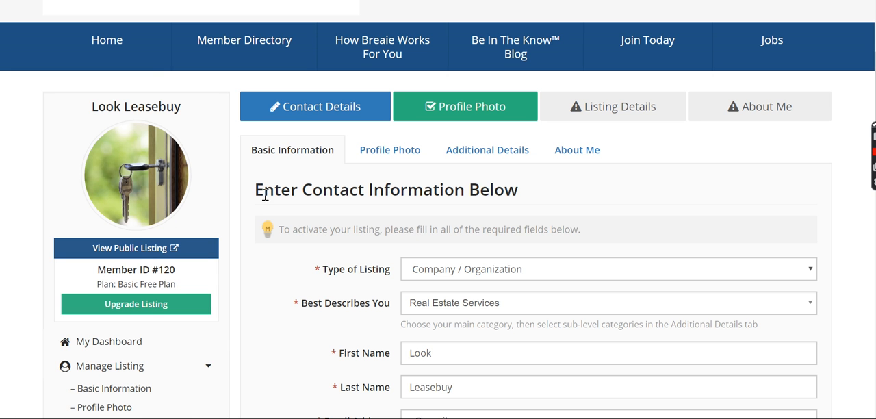
{"action": "mouse_move", "coordinate": [580, 204]}
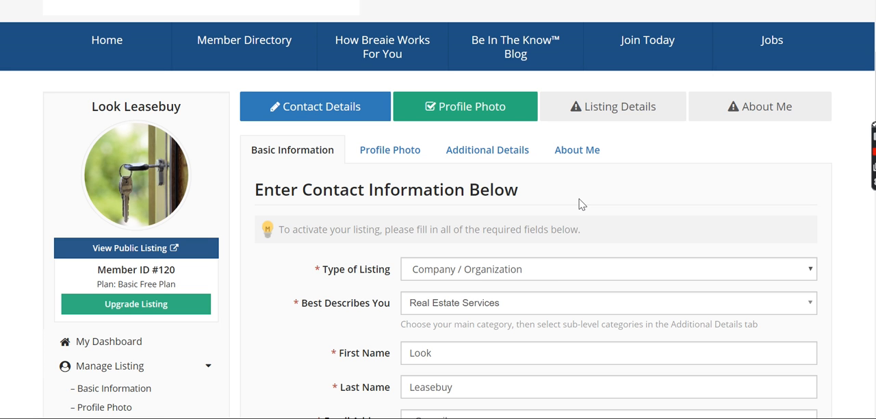
{"action": "mouse_move", "coordinate": [569, 192]}
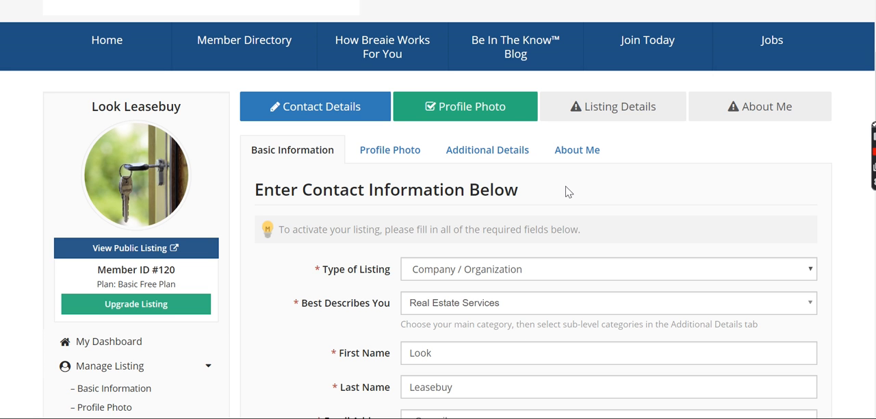
{"action": "mouse_move", "coordinate": [413, 244]}
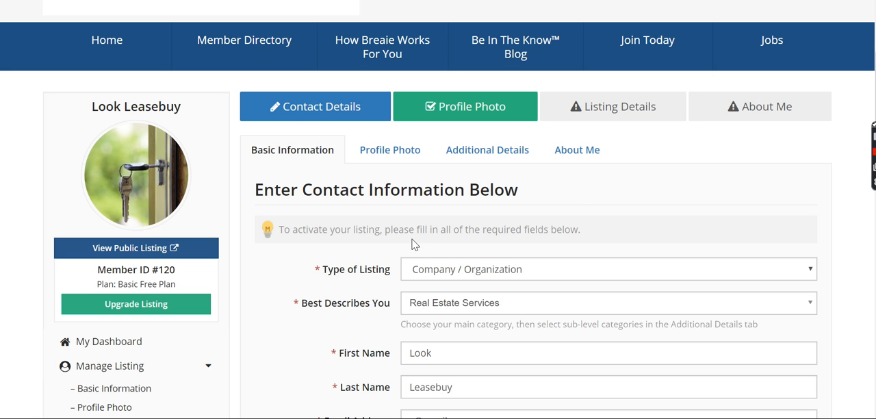
{"action": "mouse_move", "coordinate": [104, 298]}
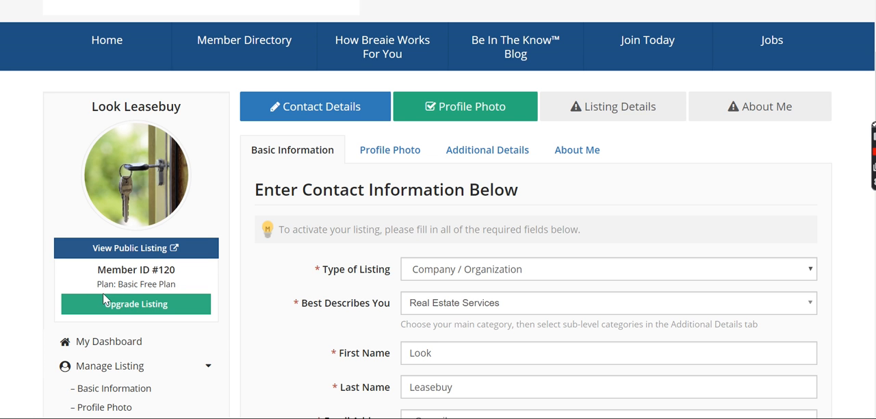
{"action": "mouse_move", "coordinate": [162, 296]}
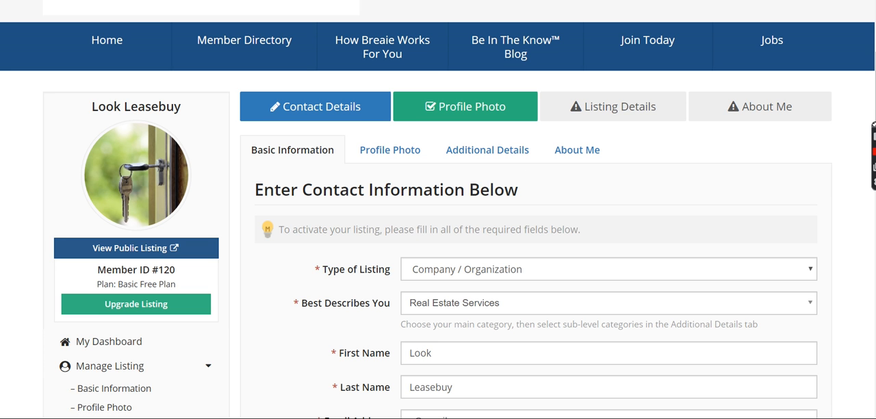
{"action": "mouse_move", "coordinate": [676, 190]}
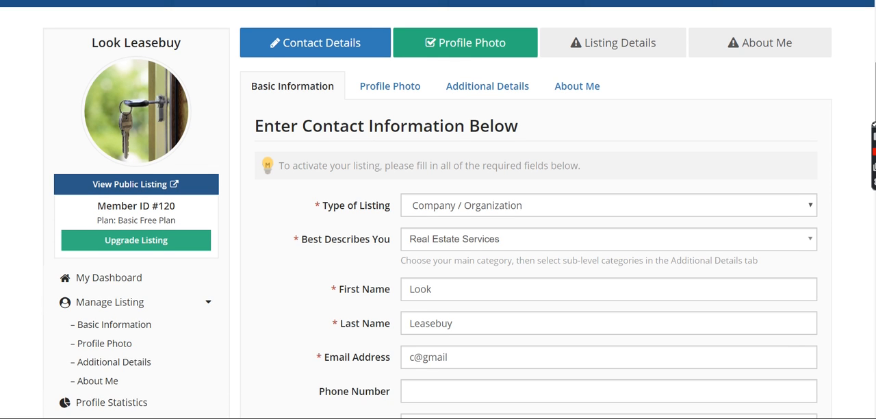
{"action": "scroll", "scroll_direction": "down", "scroll_amount": 3}
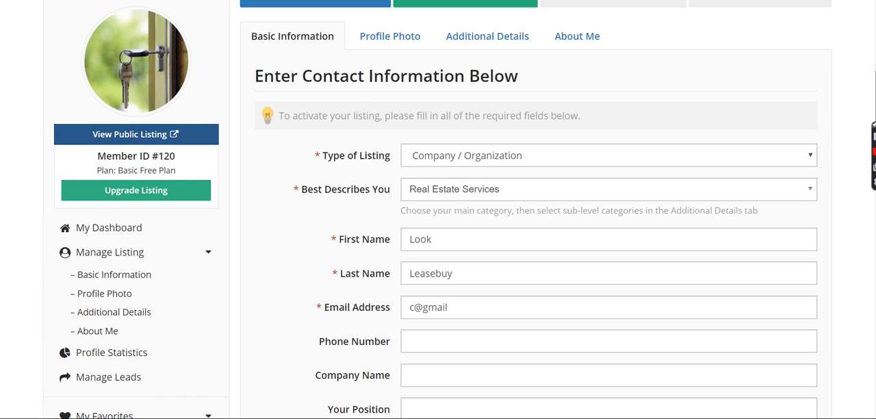
{"action": "mouse_move", "coordinate": [814, 130]}
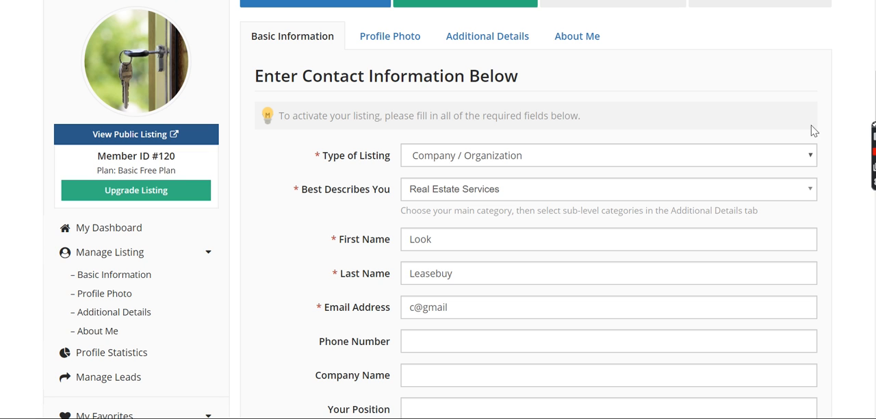
{"action": "mouse_move", "coordinate": [439, 171]}
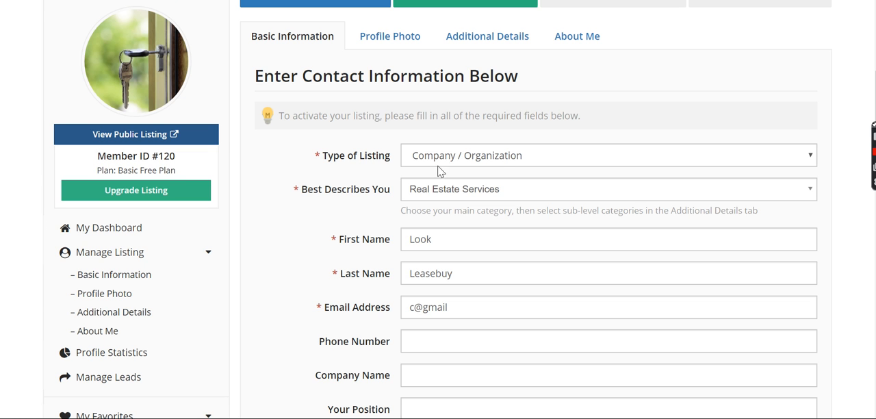
{"action": "left_click", "coordinate": [608, 155]}
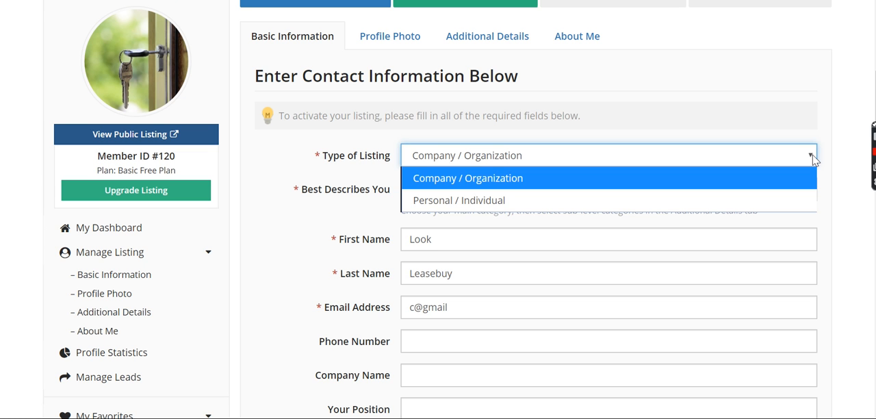
{"action": "left_click", "coordinate": [468, 178]}
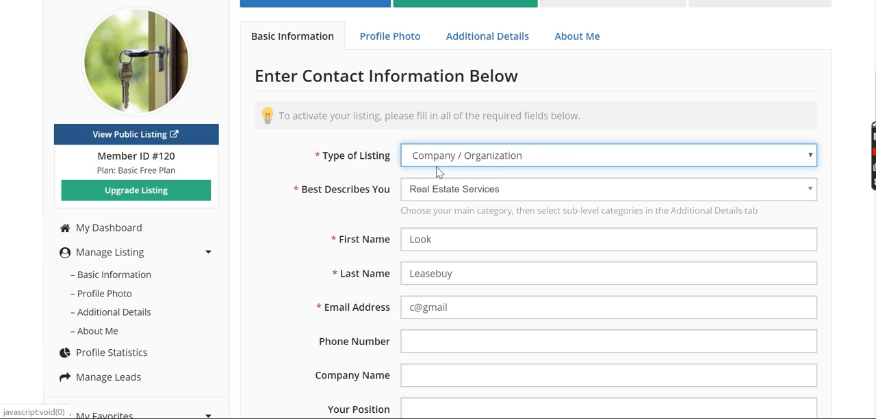
{"action": "mouse_move", "coordinate": [383, 197]}
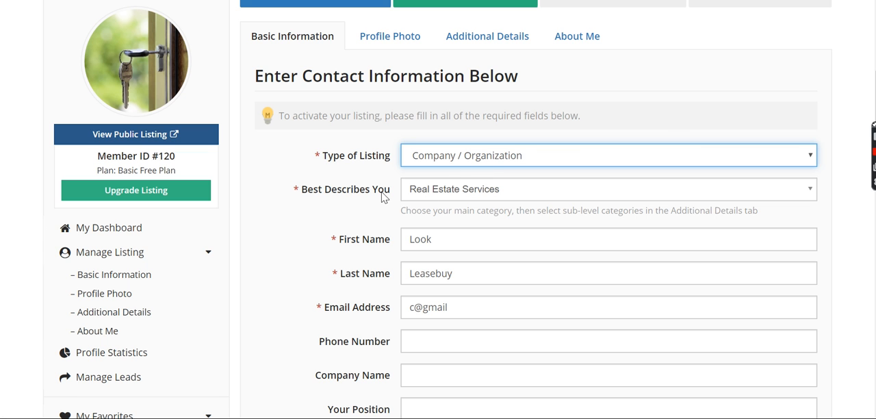
{"action": "mouse_move", "coordinate": [372, 172]}
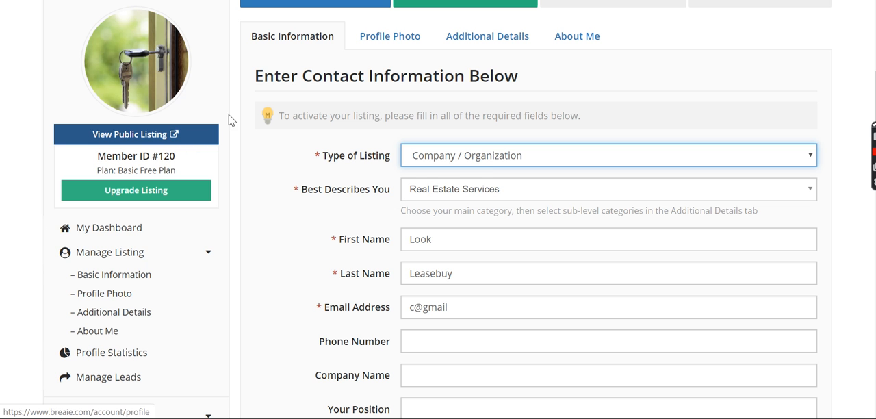
{"action": "mouse_move", "coordinate": [523, 198]}
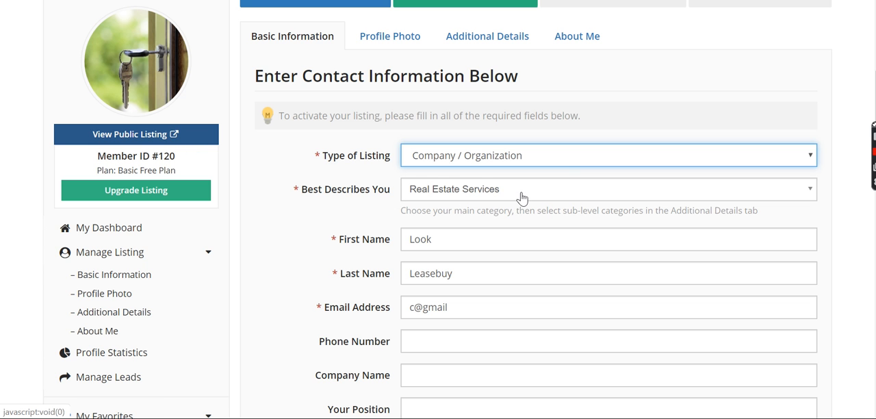
{"action": "mouse_move", "coordinate": [482, 203]}
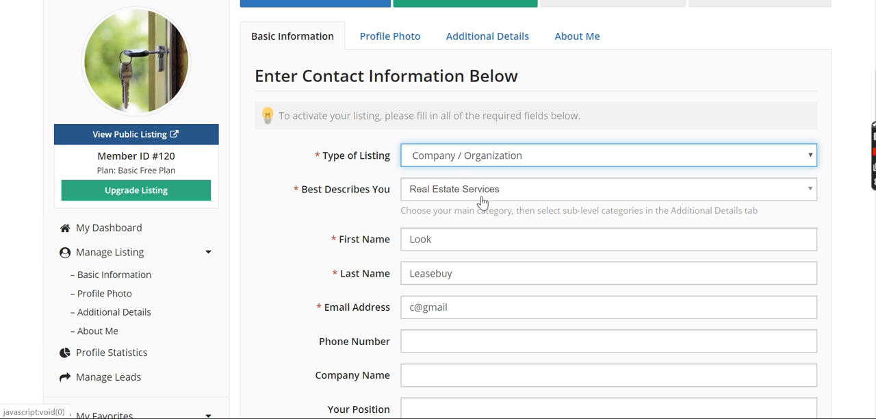
Browse the business category options and the rest of the listing form.
{"action": "left_click", "coordinate": [608, 189]}
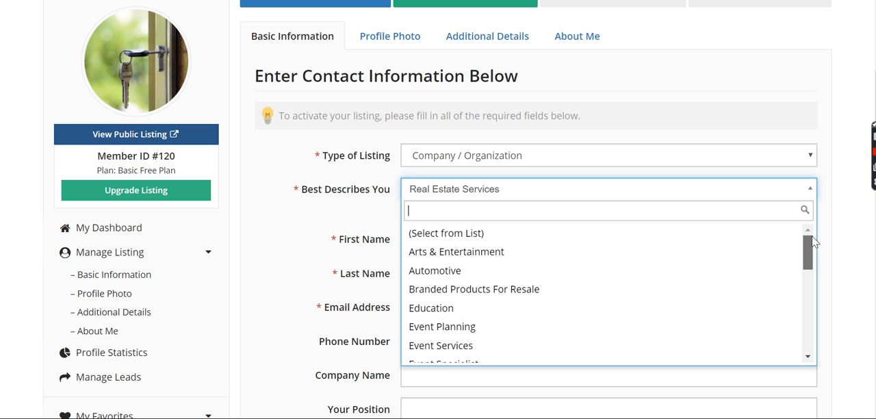
{"action": "scroll", "scroll_direction": "down", "scroll_amount": 3}
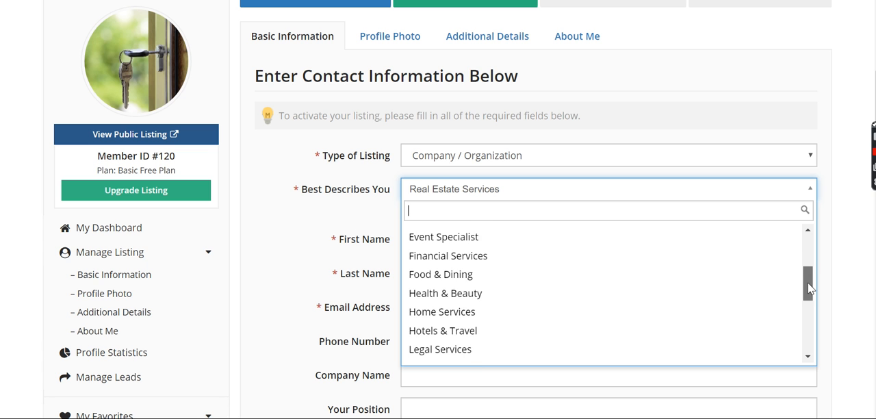
{"action": "scroll", "scroll_direction": "down", "scroll_amount": 3}
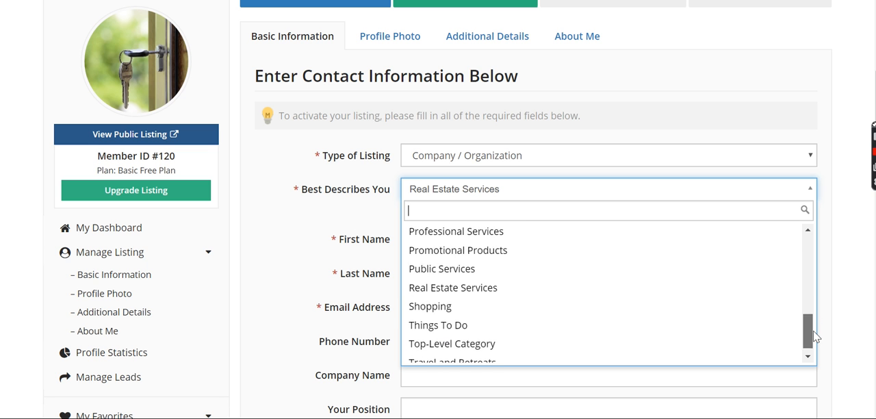
{"action": "scroll", "scroll_direction": "down", "scroll_amount": 3}
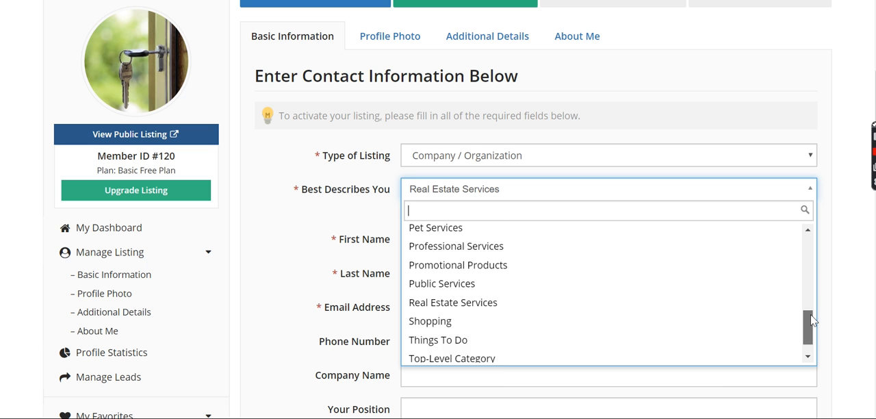
{"action": "scroll", "scroll_direction": "down", "scroll_amount": 3}
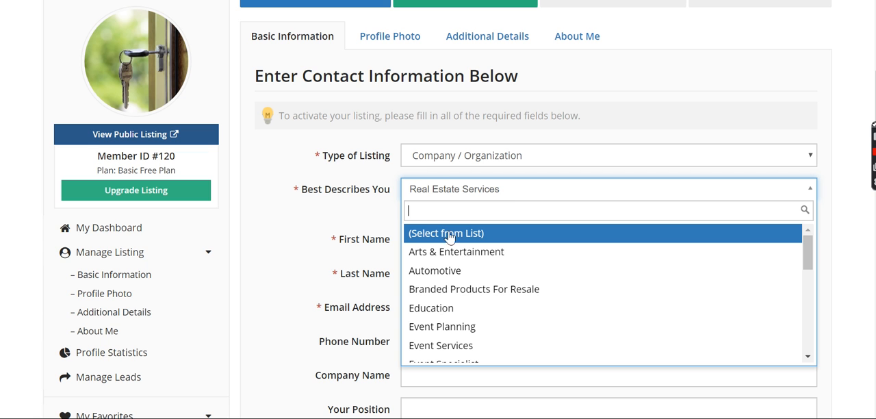
{"action": "mouse_move", "coordinate": [130, 88]}
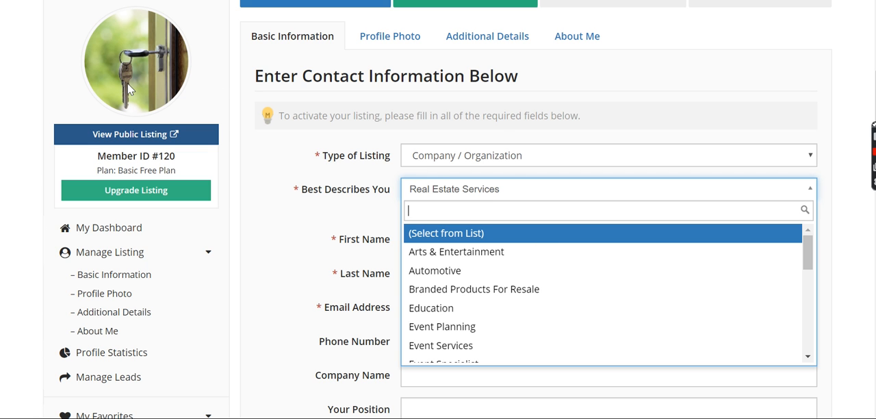
{"action": "mouse_move", "coordinate": [151, 82]}
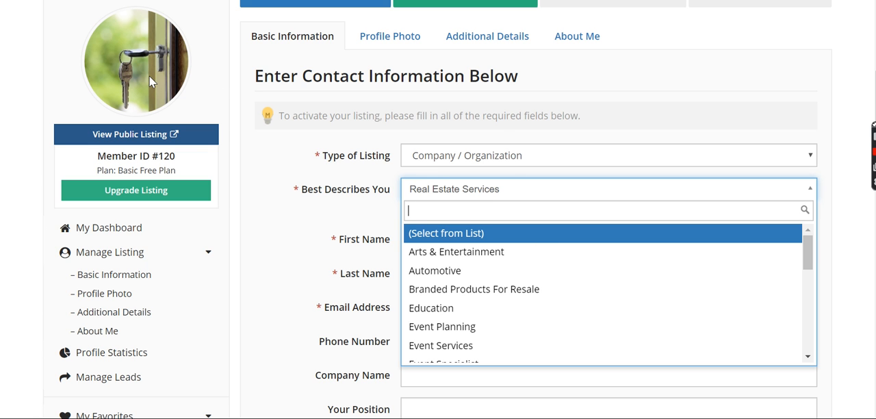
{"action": "mouse_move", "coordinate": [518, 44]}
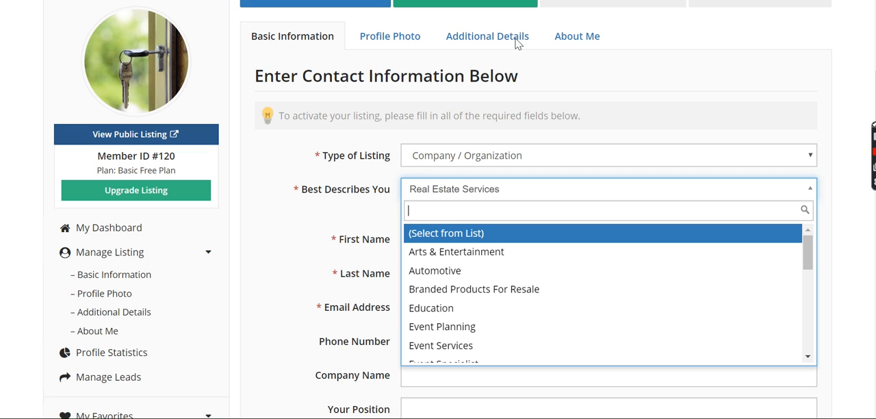
{"action": "mouse_move", "coordinate": [698, 89]}
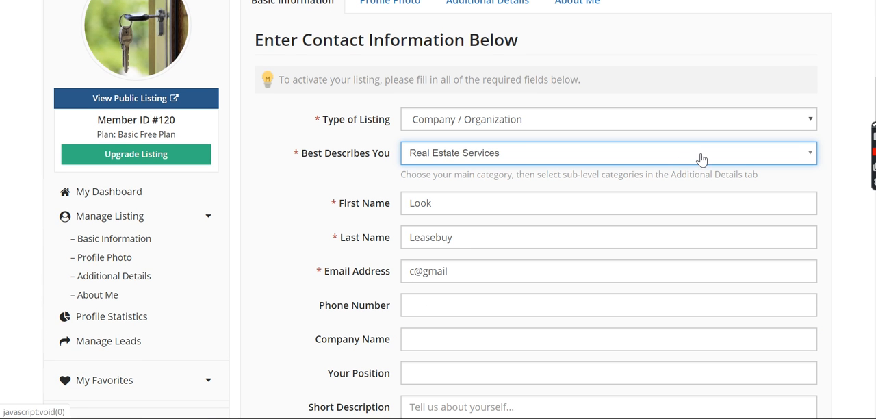
{"action": "mouse_move", "coordinate": [487, 260]}
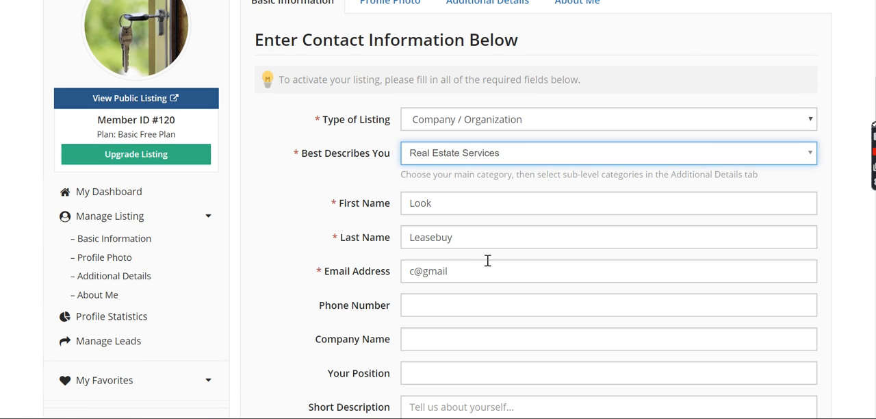
{"action": "scroll", "scroll_direction": "down", "scroll_amount": 3}
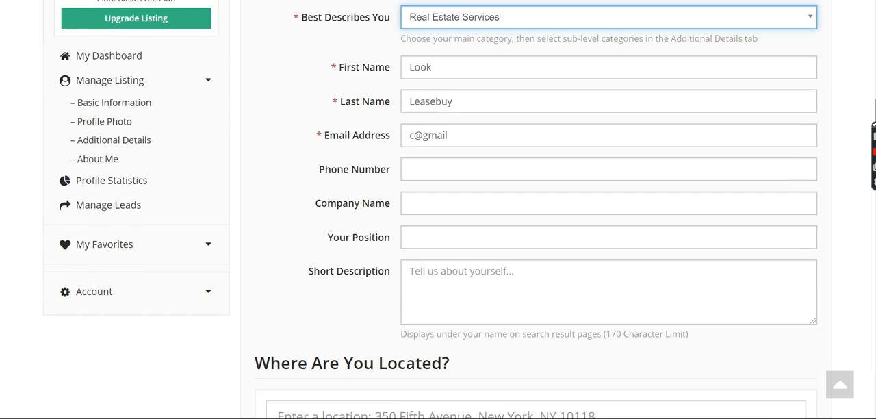
{"action": "scroll", "scroll_direction": "down", "scroll_amount": 3}
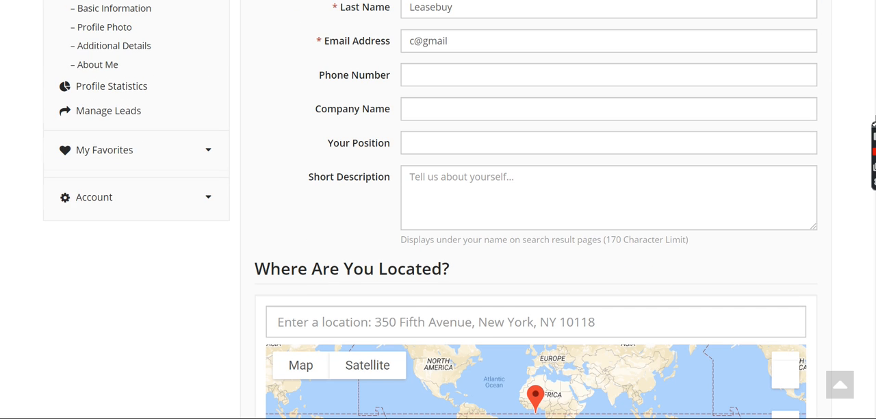
{"action": "scroll", "scroll_direction": "down", "scroll_amount": 3}
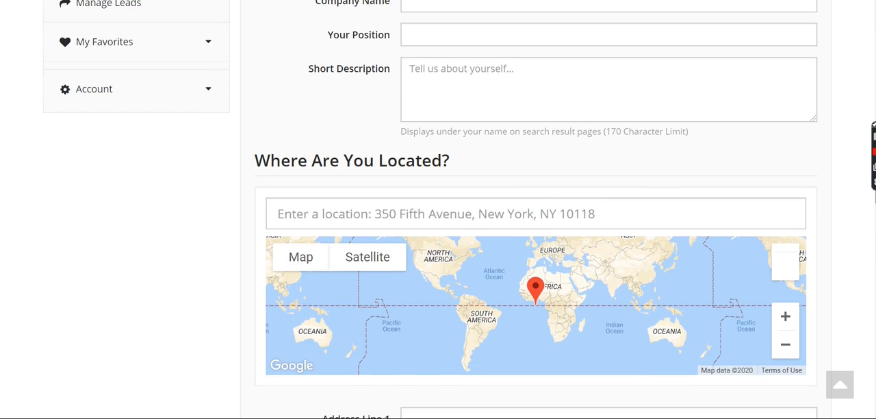
{"action": "scroll", "scroll_direction": "down", "scroll_amount": 3}
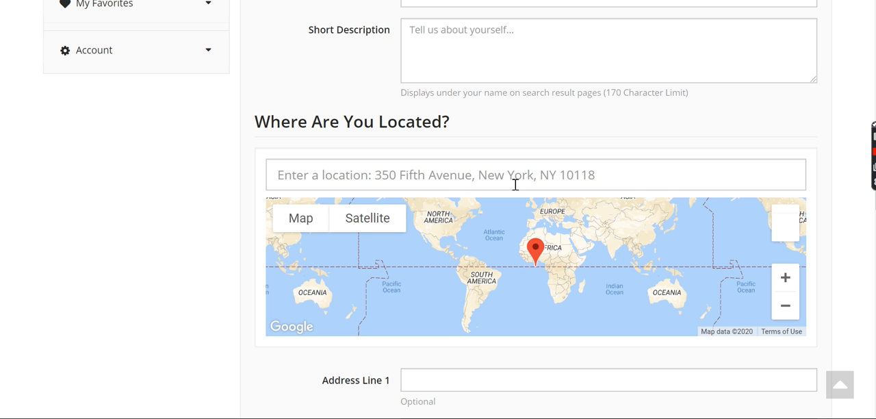
{"action": "scroll", "scroll_direction": "down", "scroll_amount": 3}
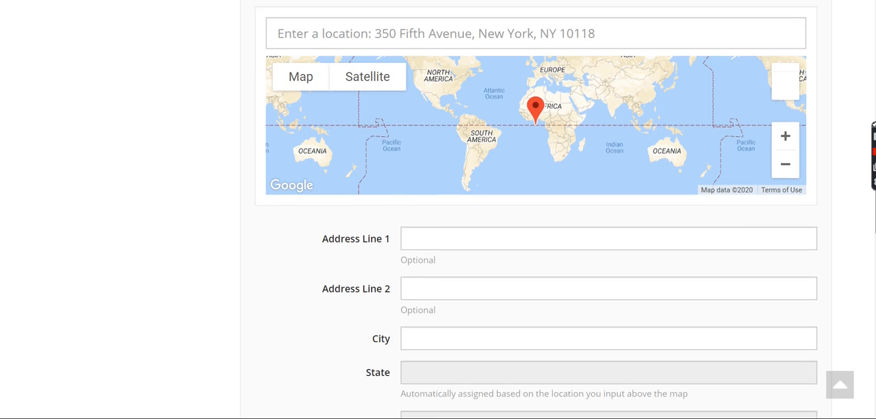
{"action": "scroll", "scroll_direction": "down", "scroll_amount": 3}
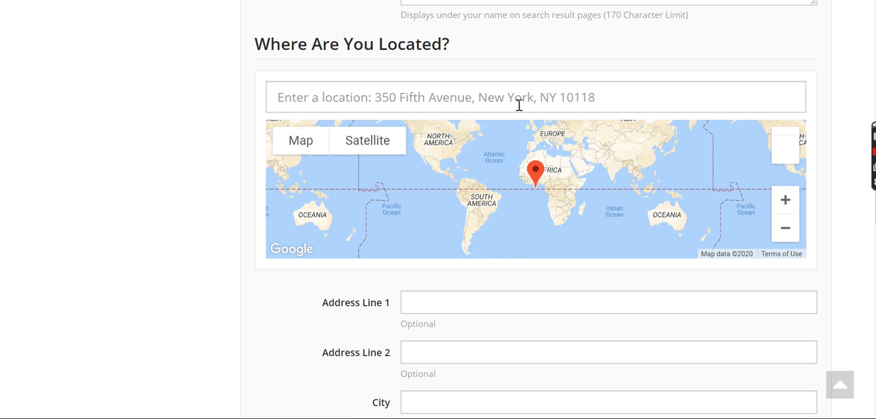
{"action": "mouse_move", "coordinate": [576, 93]}
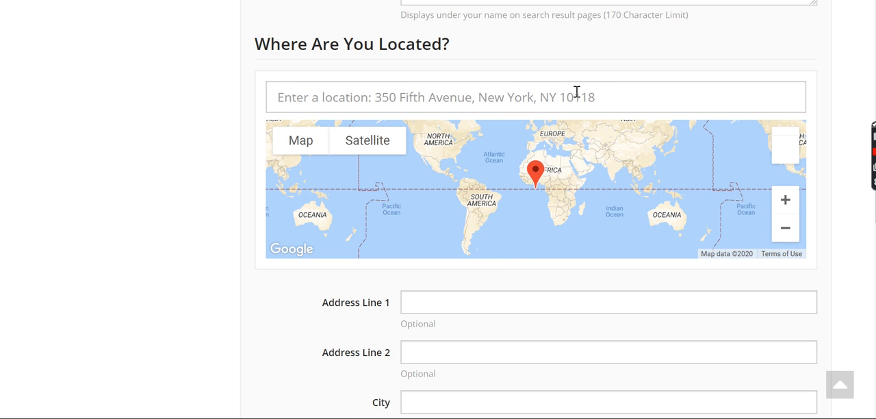
{"action": "scroll", "scroll_direction": "down", "scroll_amount": 3}
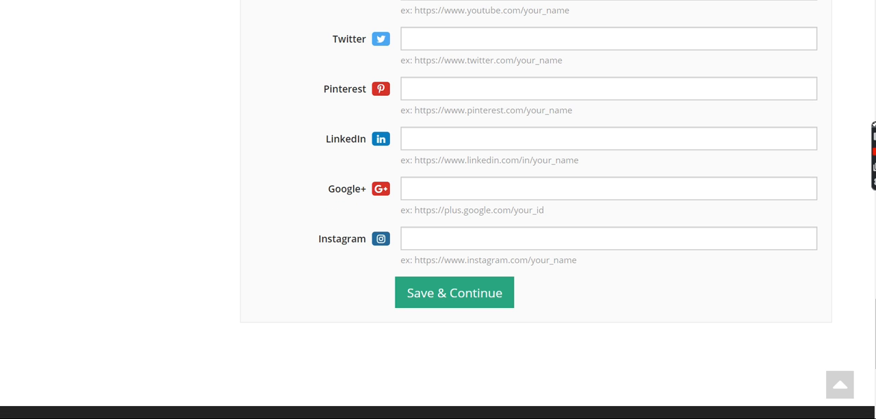
Show the Profile Photo section with the key-in-door photo, empty logo slot and workspace cover photo.
{"action": "left_click", "coordinate": [455, 293]}
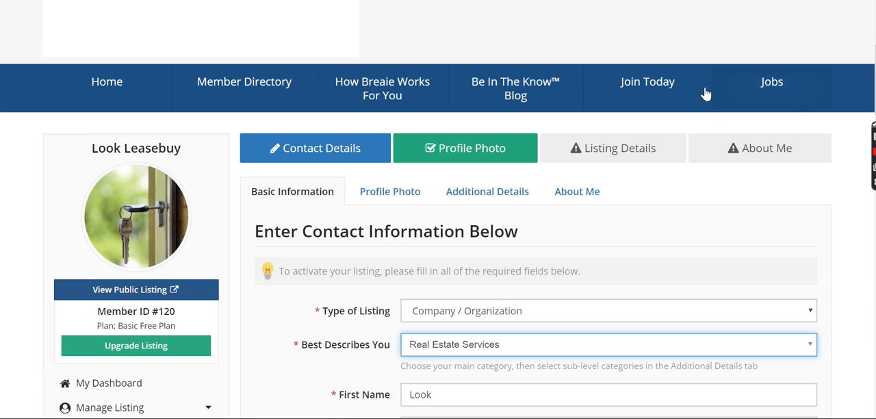
{"action": "left_click", "coordinate": [388, 192]}
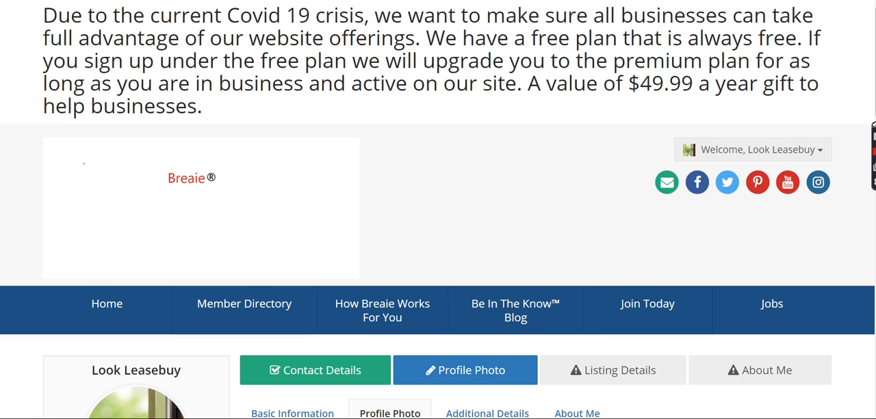
{"action": "scroll", "scroll_direction": "down", "scroll_amount": 3}
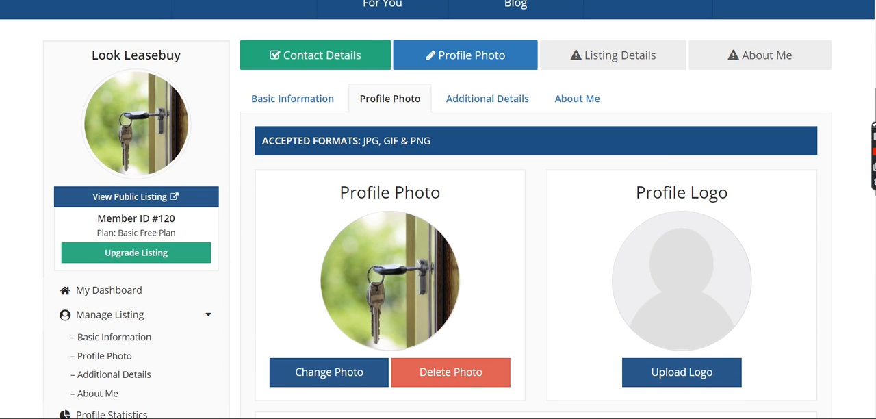
{"action": "mouse_move", "coordinate": [104, 104]}
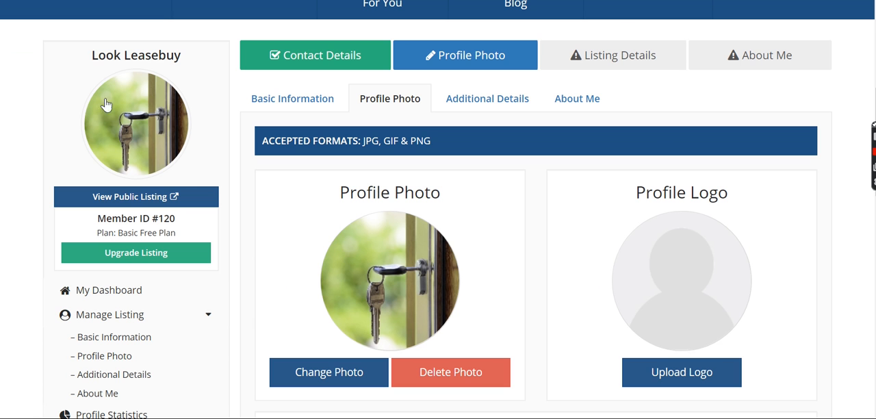
{"action": "mouse_move", "coordinate": [148, 122]}
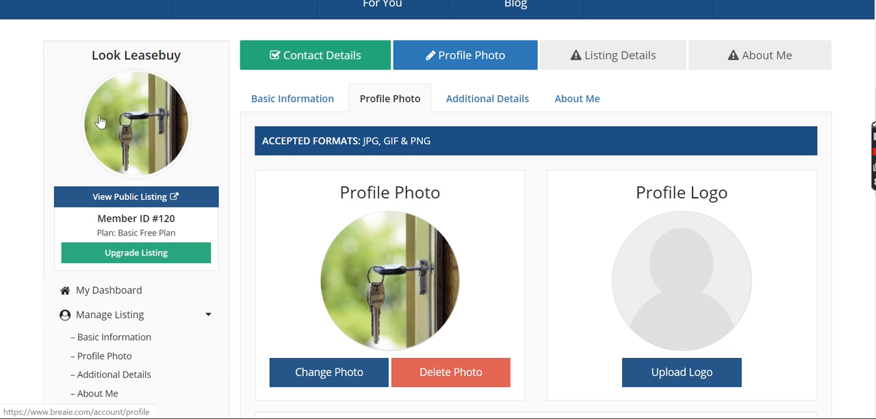
{"action": "mouse_move", "coordinate": [130, 112]}
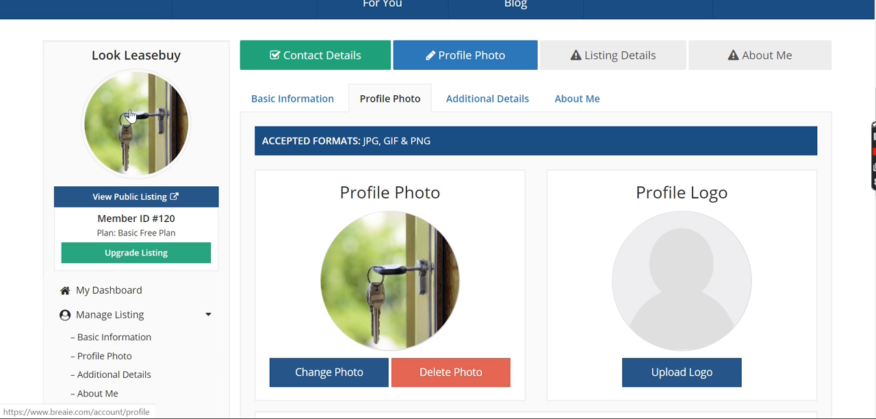
{"action": "mouse_move", "coordinate": [136, 150]}
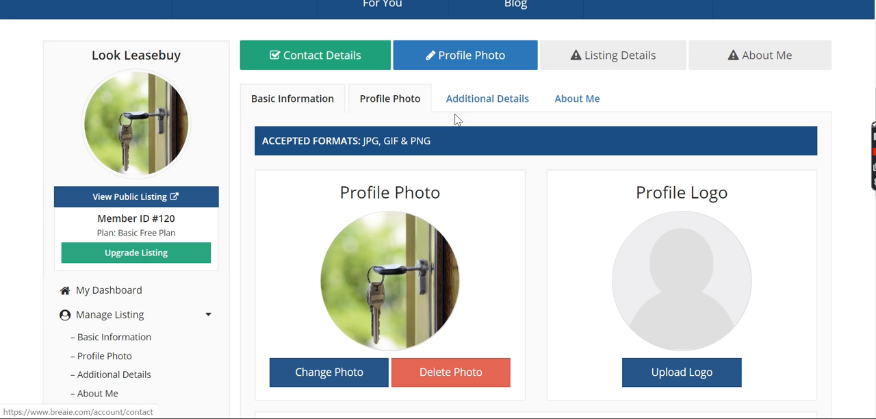
{"action": "scroll", "scroll_direction": "down", "scroll_amount": 3}
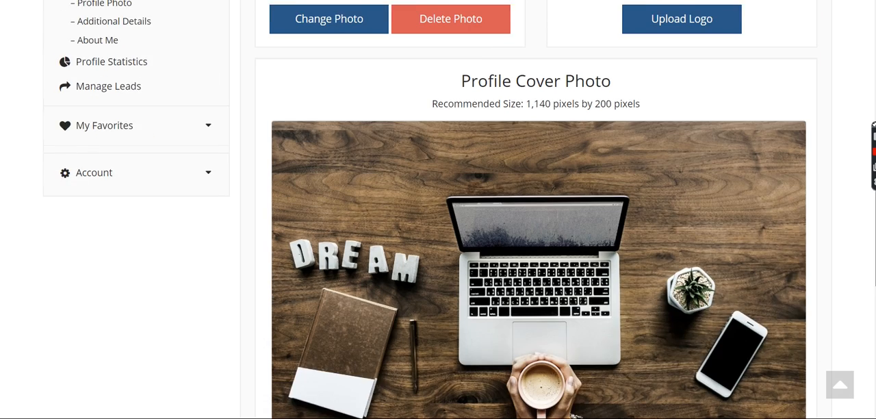
{"action": "scroll", "scroll_direction": "down", "scroll_amount": 3}
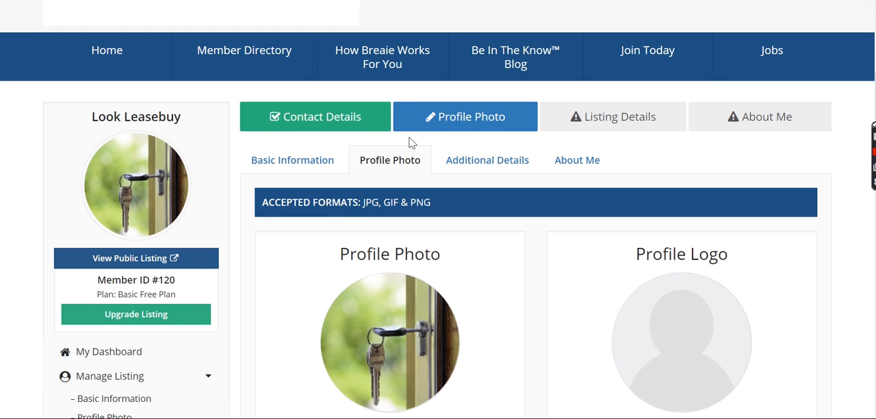
{"action": "mouse_move", "coordinate": [672, 130]}
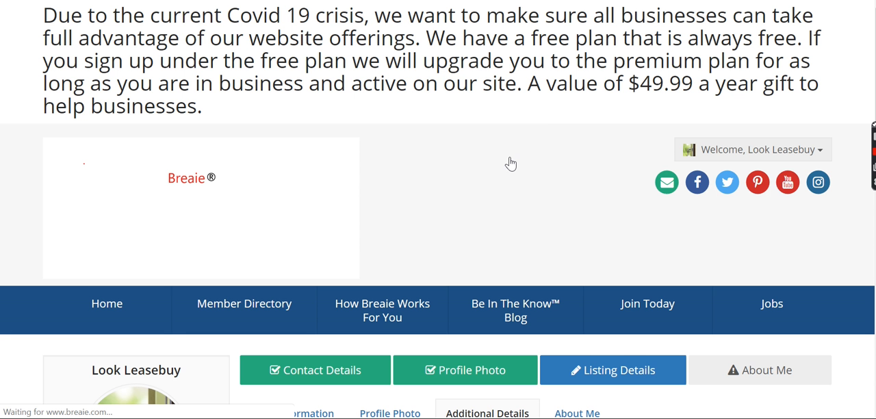
Scroll through the Additional Details real estate specialty category checklist, none selected.
{"action": "scroll", "scroll_direction": "down", "scroll_amount": 3}
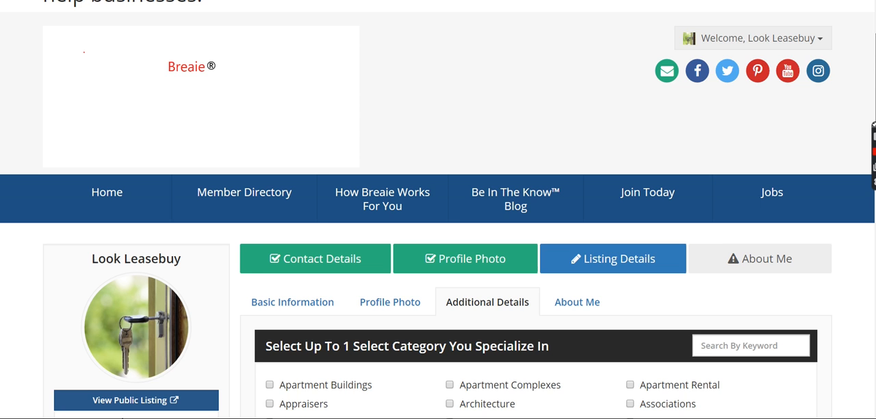
{"action": "scroll", "scroll_direction": "down", "scroll_amount": 3}
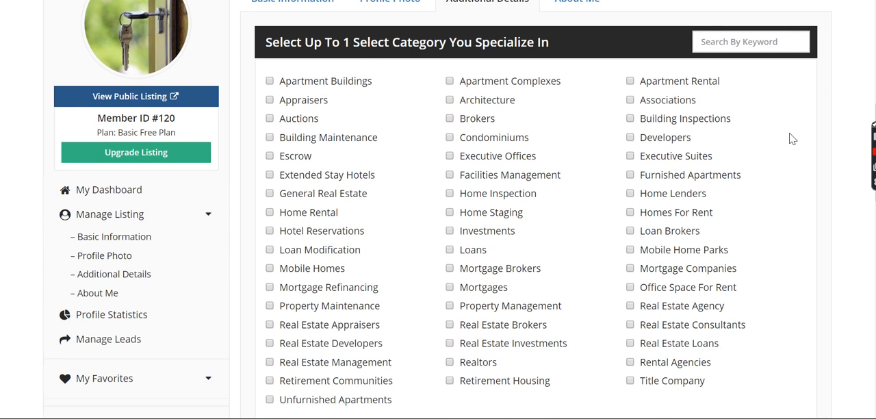
{"action": "mouse_move", "coordinate": [367, 244]}
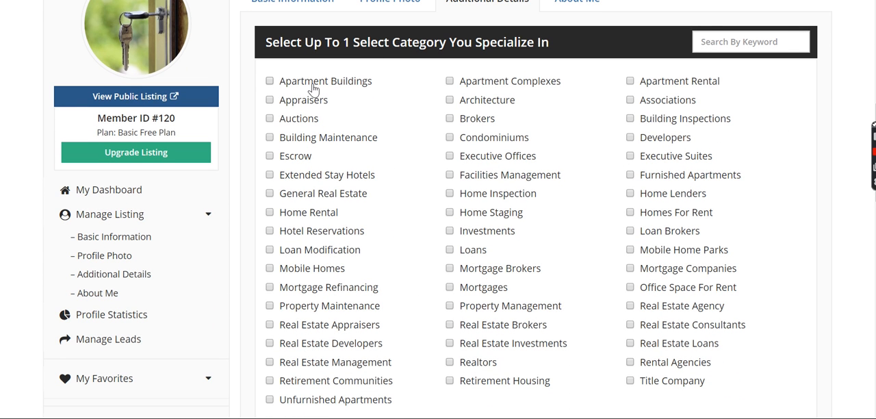
{"action": "mouse_move", "coordinate": [419, 96]}
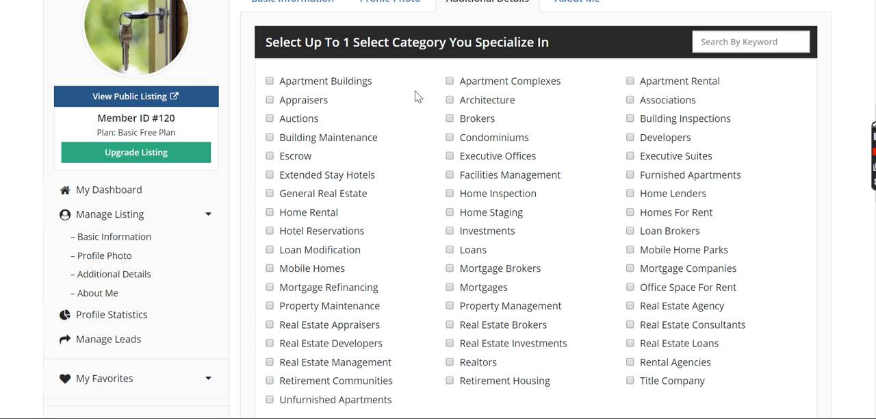
{"action": "mouse_move", "coordinate": [524, 159]}
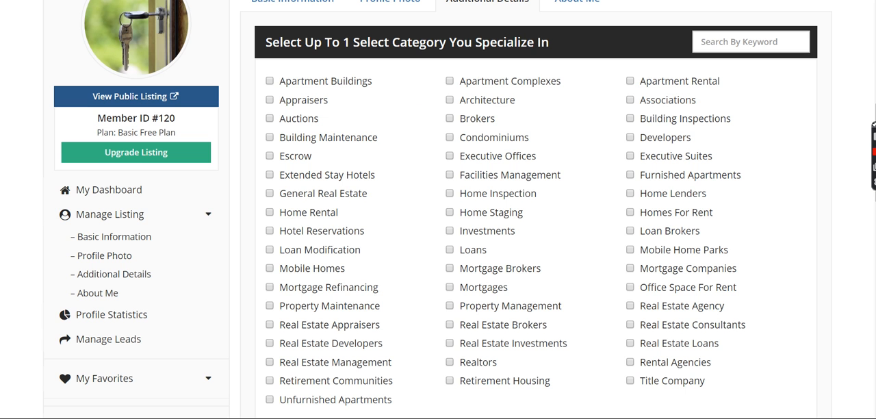
{"action": "scroll", "scroll_direction": "down", "scroll_amount": 3}
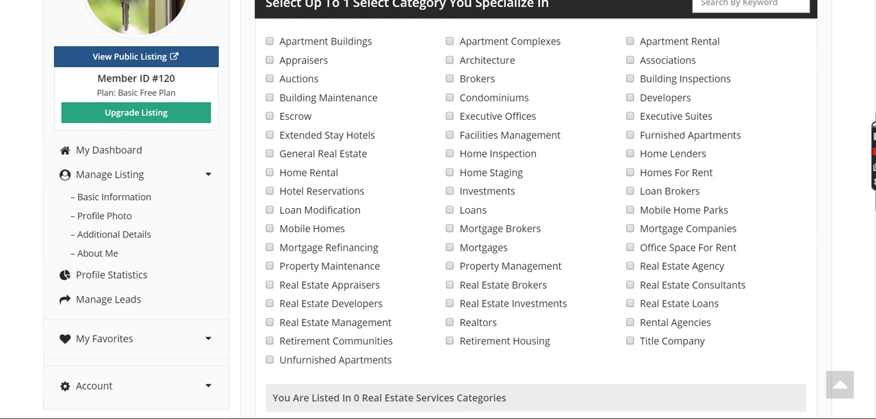
{"action": "scroll", "scroll_direction": "down", "scroll_amount": 3}
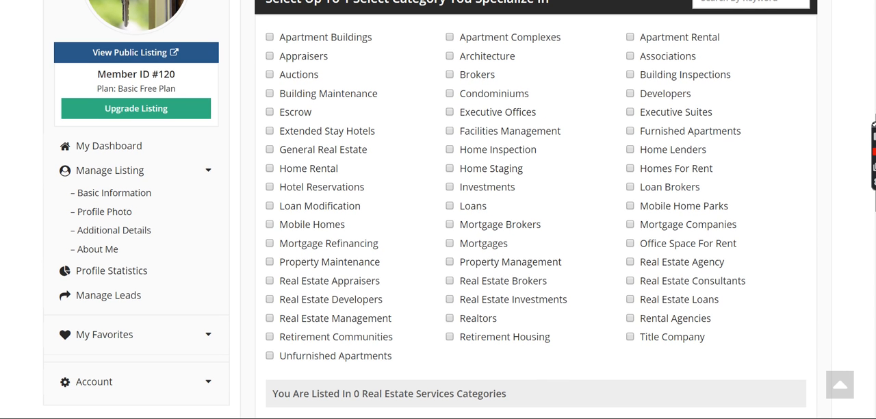
{"action": "scroll", "scroll_direction": "down", "scroll_amount": 3}
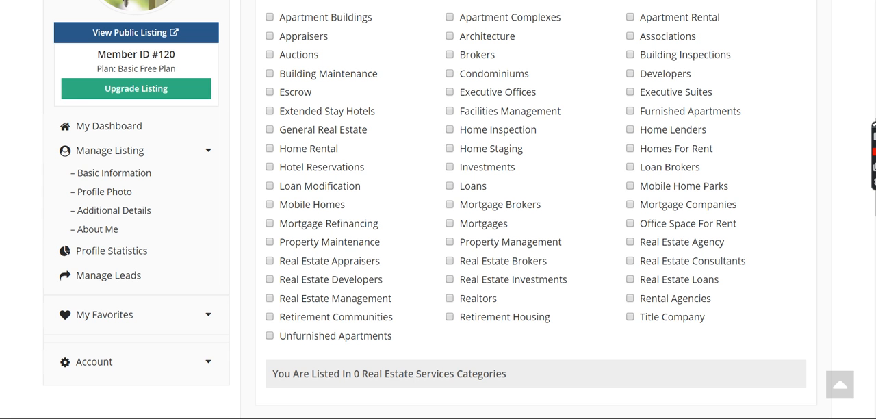
{"action": "scroll", "scroll_direction": "down", "scroll_amount": 3}
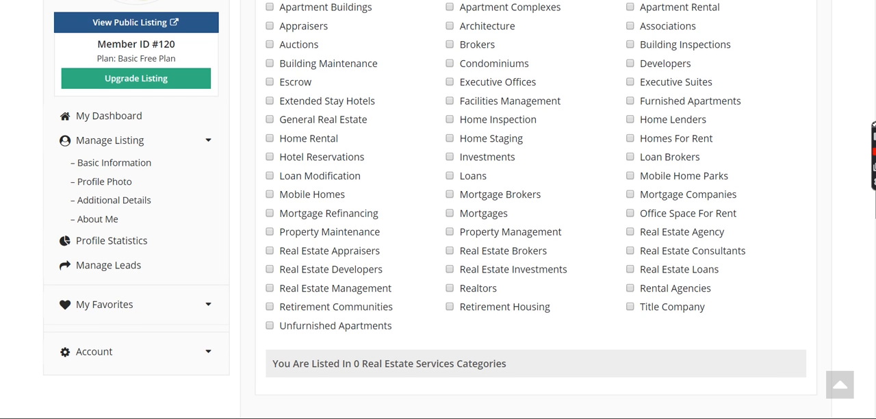
{"action": "scroll", "scroll_direction": "up", "scroll_amount": 3}
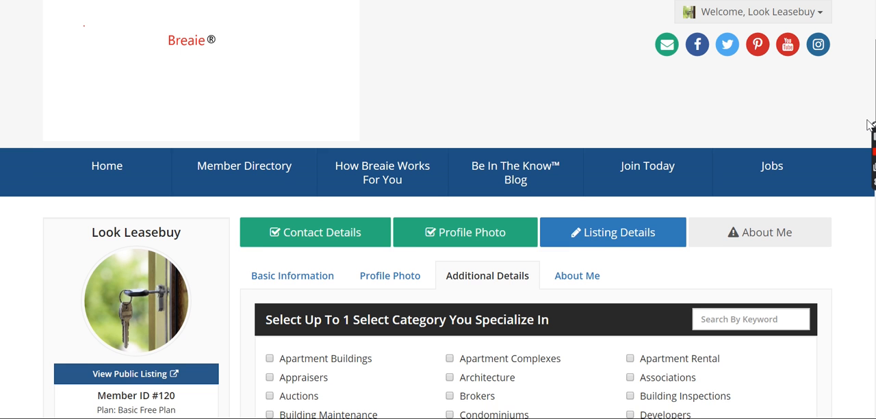
{"action": "scroll", "scroll_direction": "down", "scroll_amount": 3}
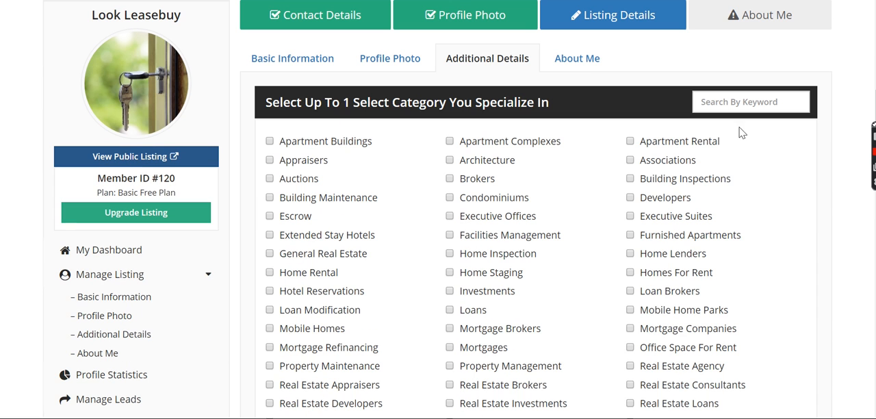
Show Profile Statistics, reporting no statistics to display yet.
{"action": "left_click", "coordinate": [577, 57]}
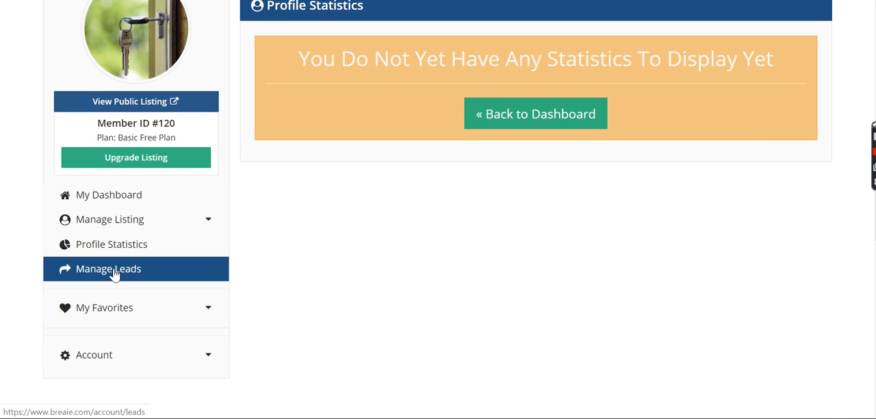
Show Manage Leads, stating there are currently no leads to moderate.
{"action": "left_click", "coordinate": [107, 269]}
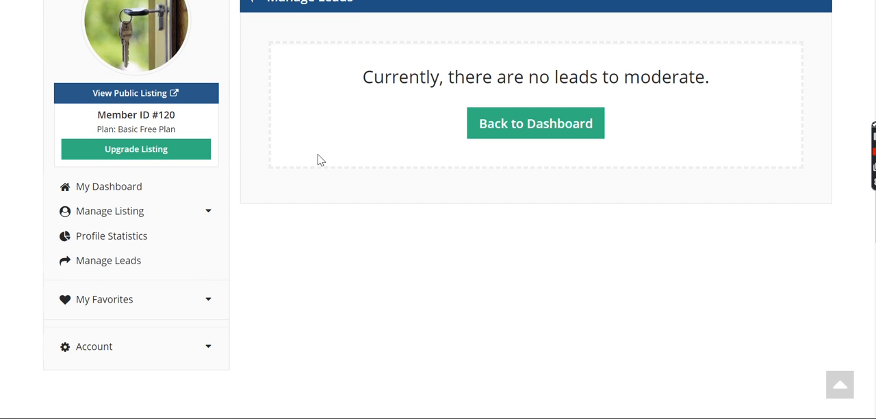
{"action": "mouse_move", "coordinate": [431, 178]}
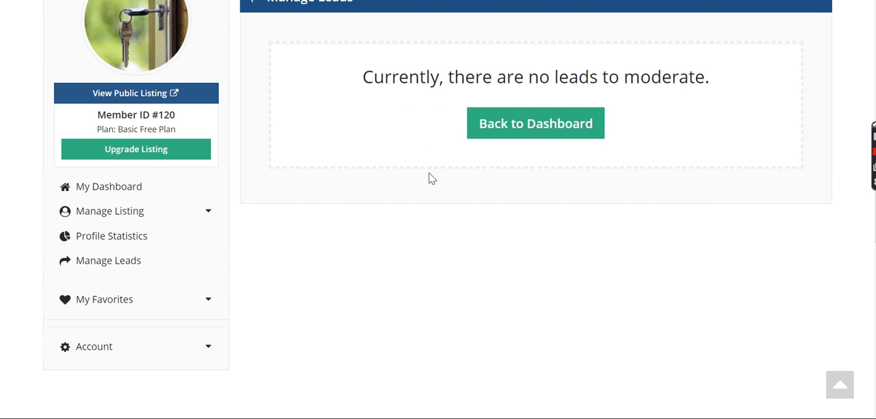
{"action": "mouse_move", "coordinate": [498, 169]}
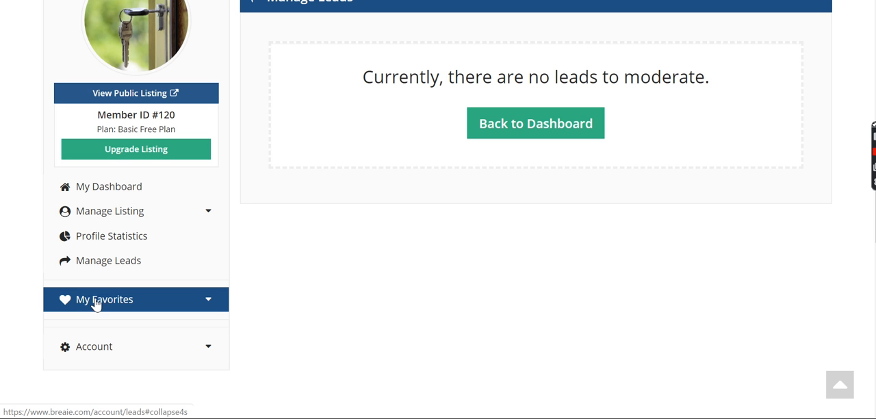
Expand the Account menu listing Billing Information, Manage Account, Change Password, Contact Us and Logout.
{"action": "left_click", "coordinate": [93, 346]}
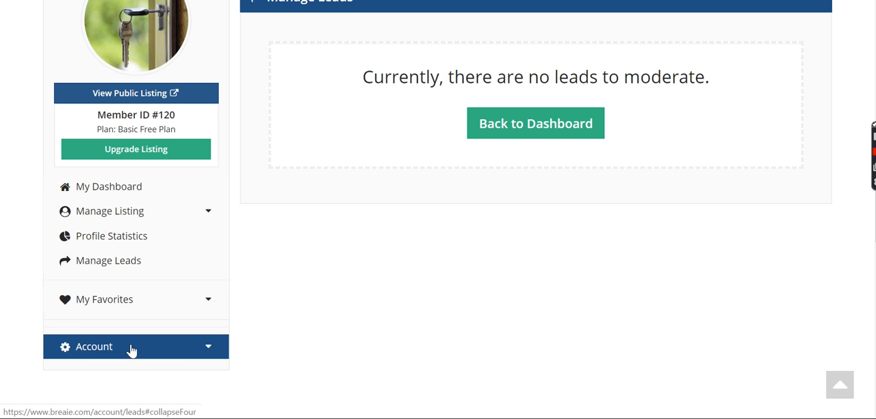
{"action": "left_click", "coordinate": [93, 346]}
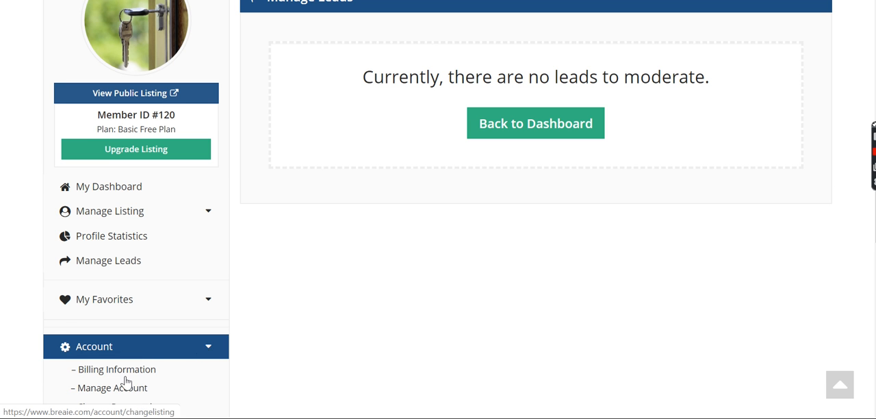
{"action": "scroll", "scroll_direction": "down", "scroll_amount": 3}
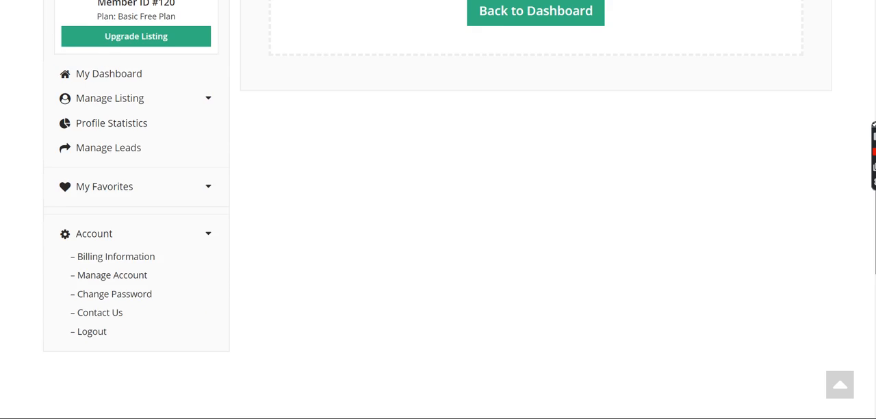
{"action": "scroll", "scroll_direction": "down", "scroll_amount": 3}
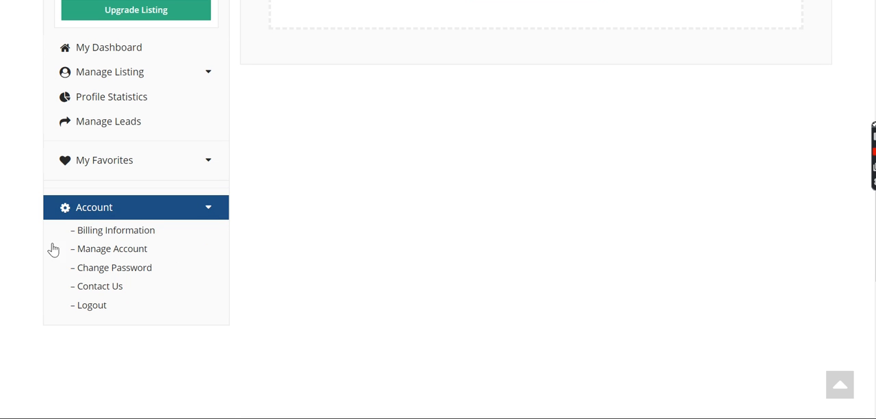
{"action": "mouse_move", "coordinate": [102, 236]}
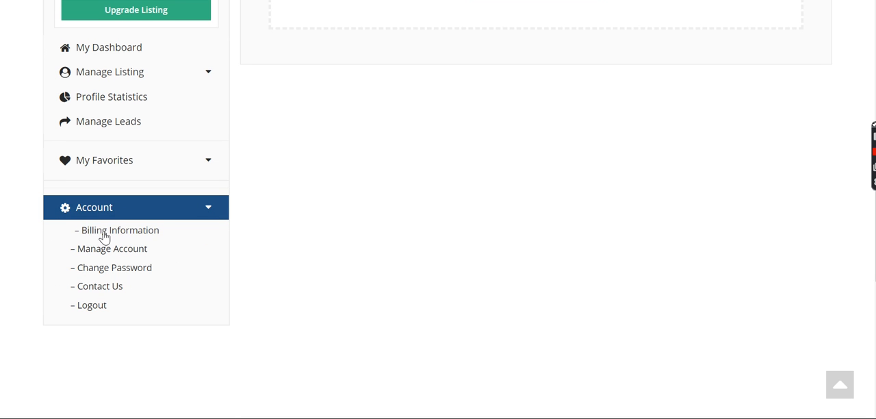
{"action": "mouse_move", "coordinate": [101, 285]}
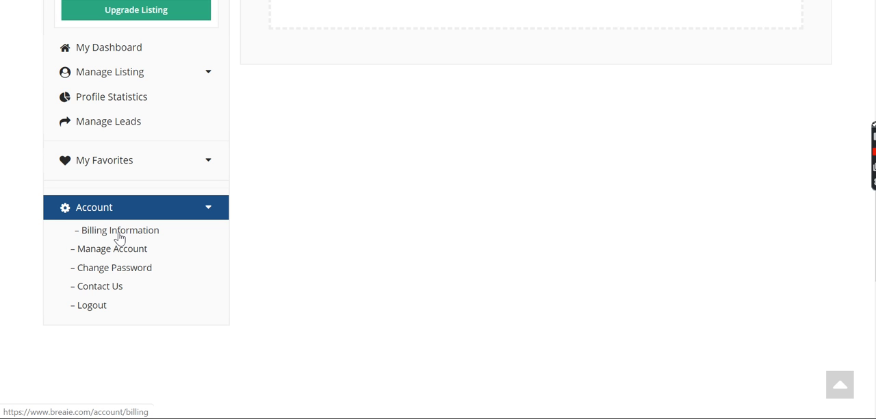
{"action": "mouse_move", "coordinate": [230, 236]}
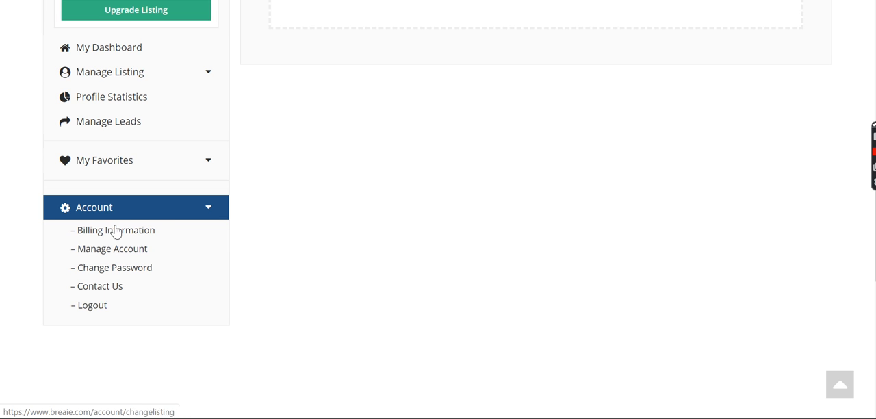
{"action": "mouse_move", "coordinate": [117, 267]}
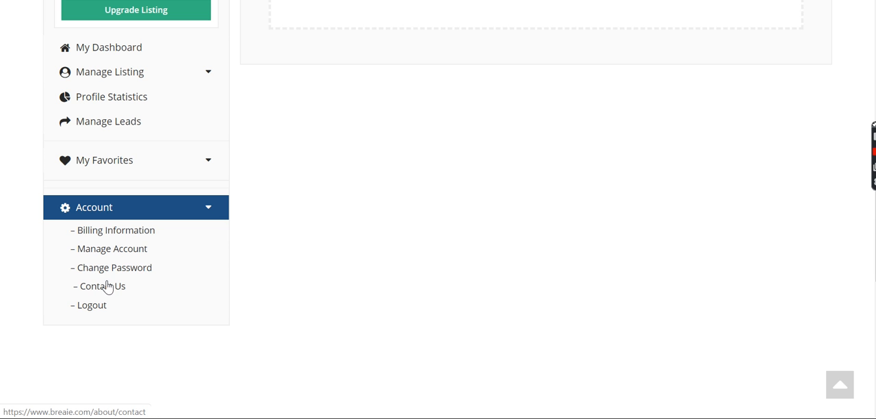
{"action": "mouse_move", "coordinate": [106, 294]}
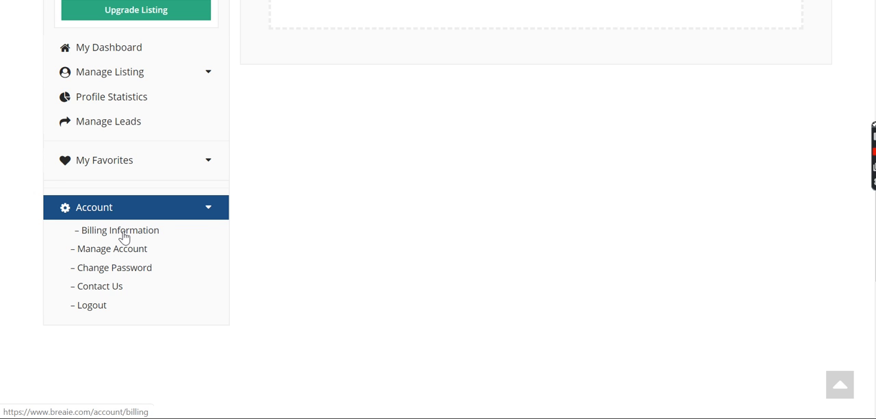
{"action": "mouse_move", "coordinate": [196, 232]}
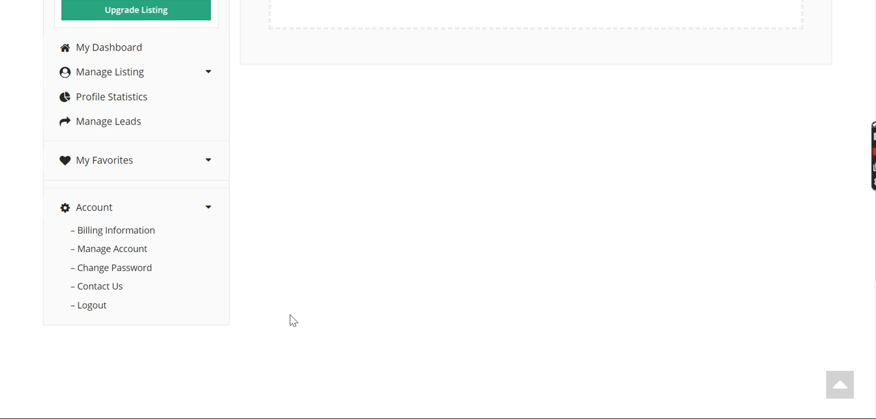
{"action": "mouse_move", "coordinate": [112, 323]}
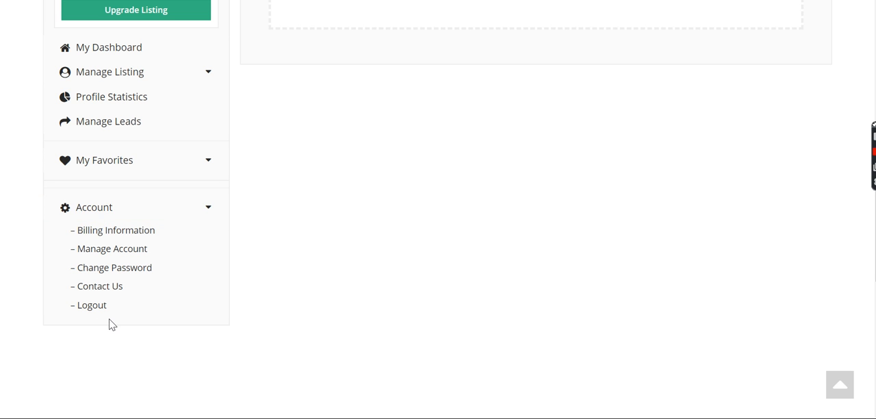
{"action": "mouse_move", "coordinate": [733, 208]}
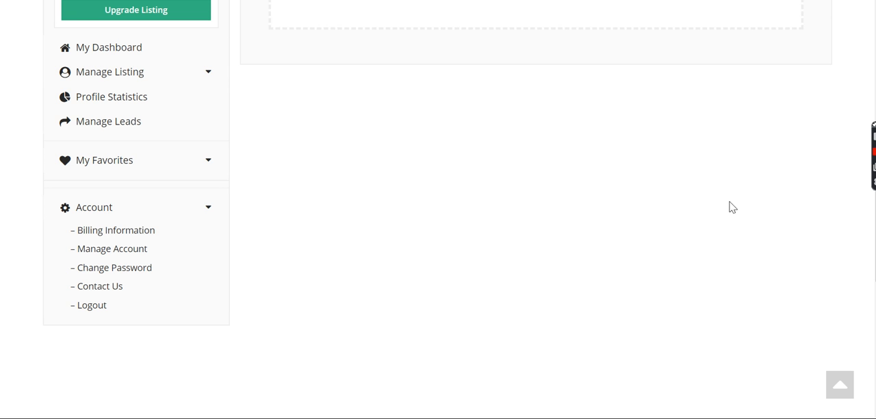
{"action": "scroll", "scroll_direction": "down", "scroll_amount": 3}
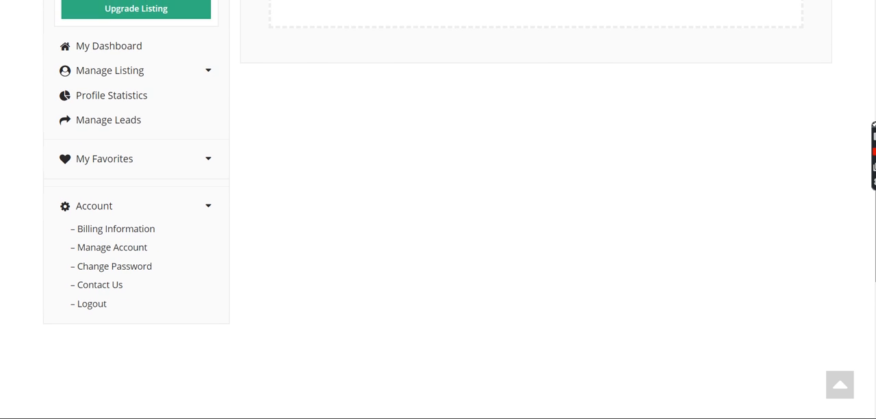
{"action": "scroll", "scroll_direction": "down", "scroll_amount": 3}
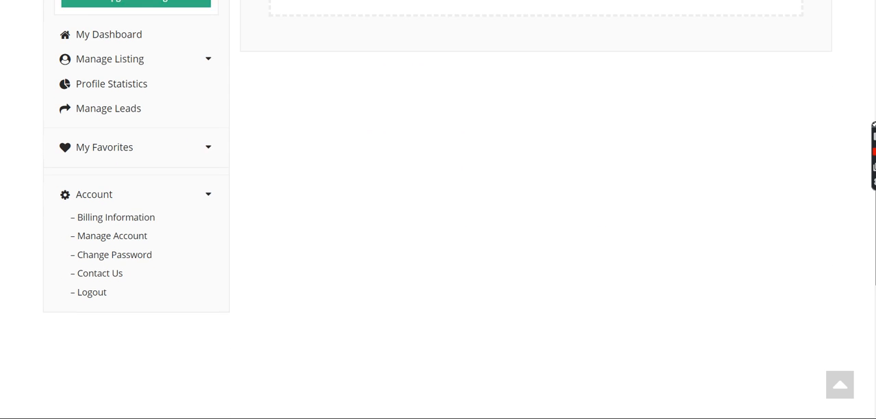
{"action": "scroll", "scroll_direction": "down", "scroll_amount": 3}
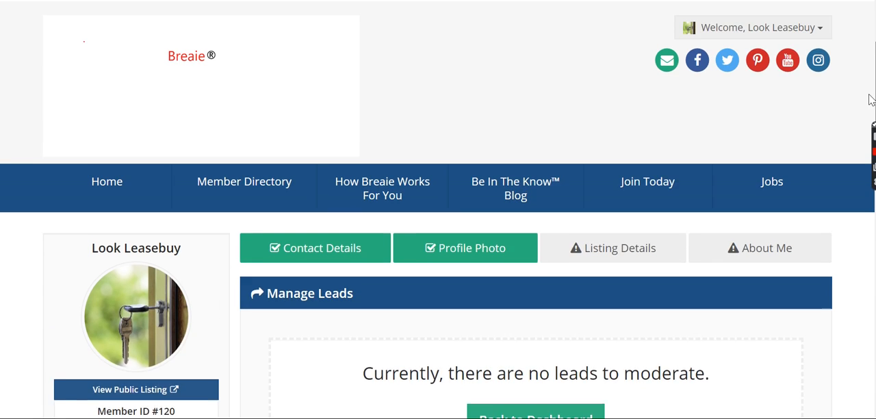
{"action": "scroll", "scroll_direction": "down", "scroll_amount": 3}
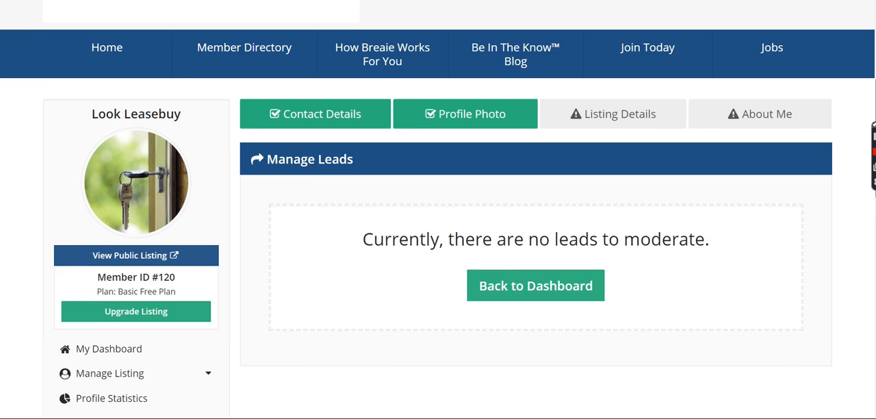
{"action": "scroll", "scroll_direction": "down", "scroll_amount": 3}
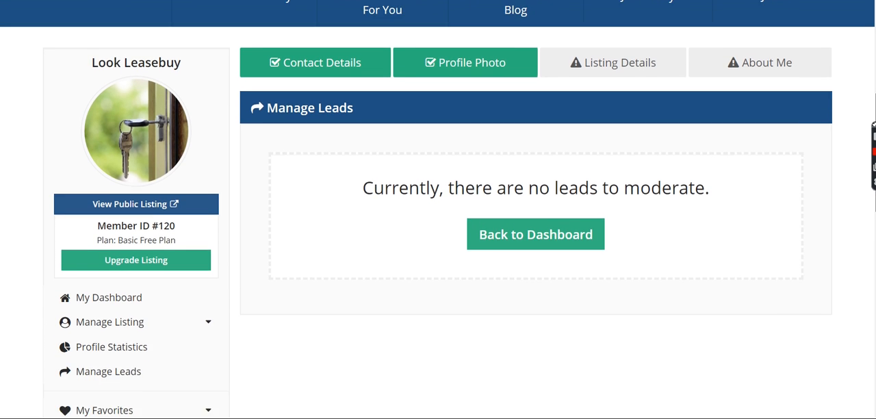
{"action": "scroll", "scroll_direction": "down", "scroll_amount": 3}
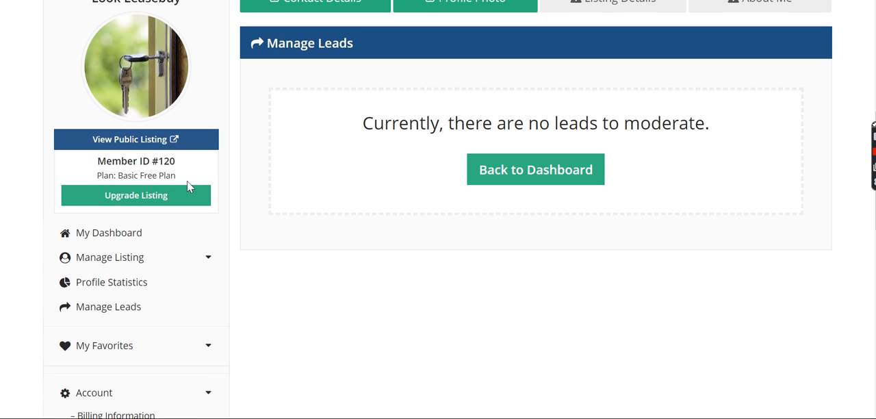
{"action": "mouse_move", "coordinate": [47, 175]}
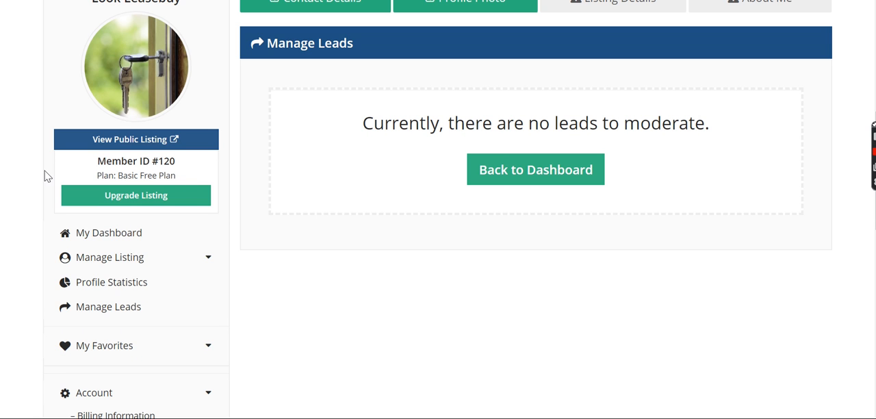
{"action": "mouse_move", "coordinate": [208, 180]}
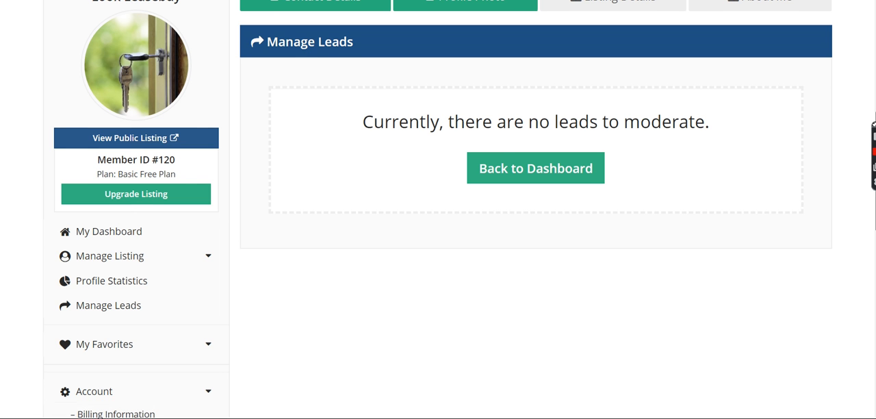
{"action": "scroll", "scroll_direction": "down", "scroll_amount": 3}
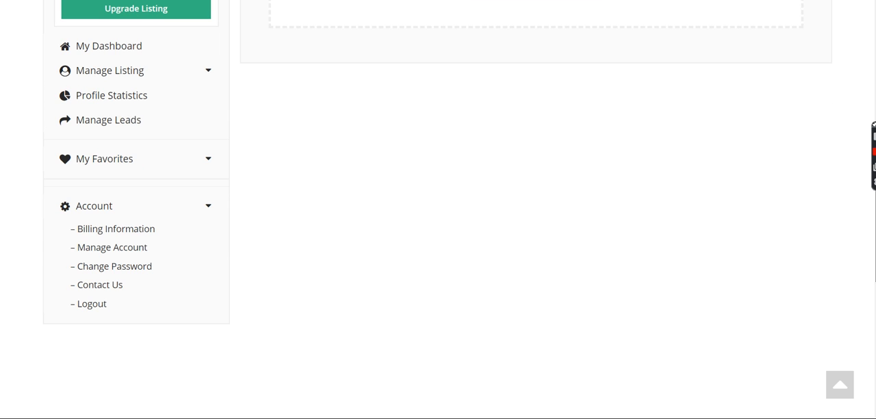